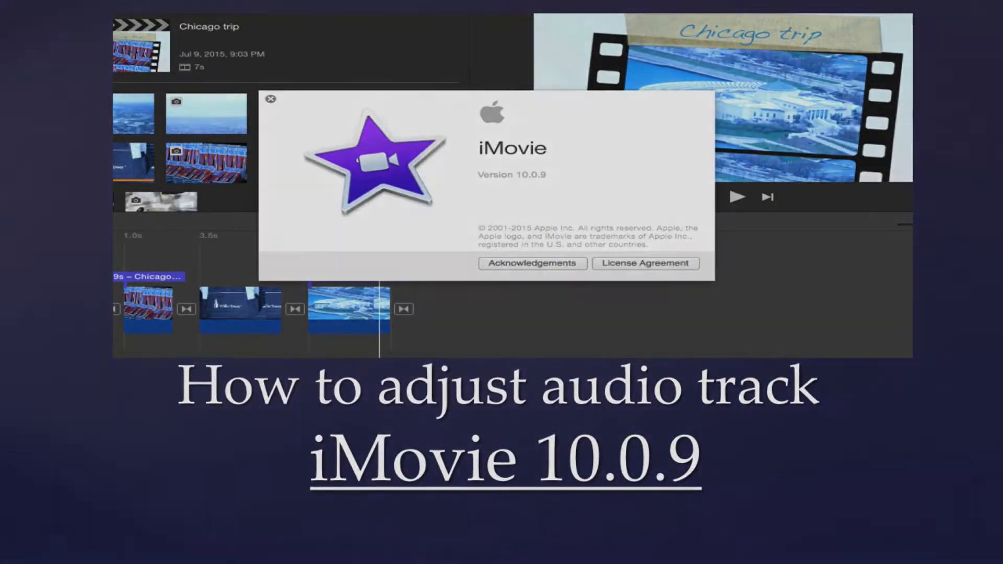
# Drag the Pink Moon clip's volume line until it reads 56%, down from 112%.
pyautogui.click(271, 99)
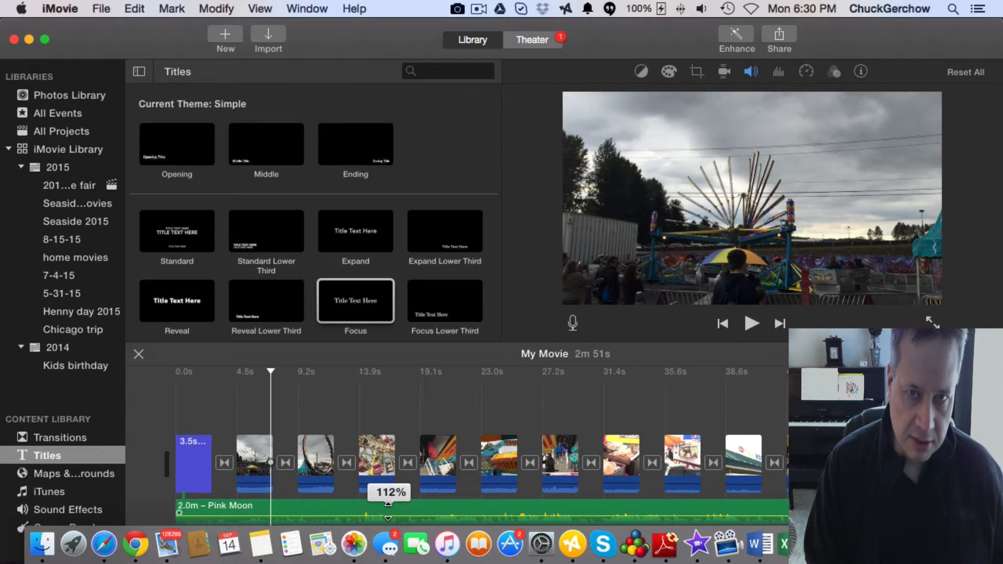
pyautogui.moveTo(388, 504); pyautogui.dragTo(388, 518)
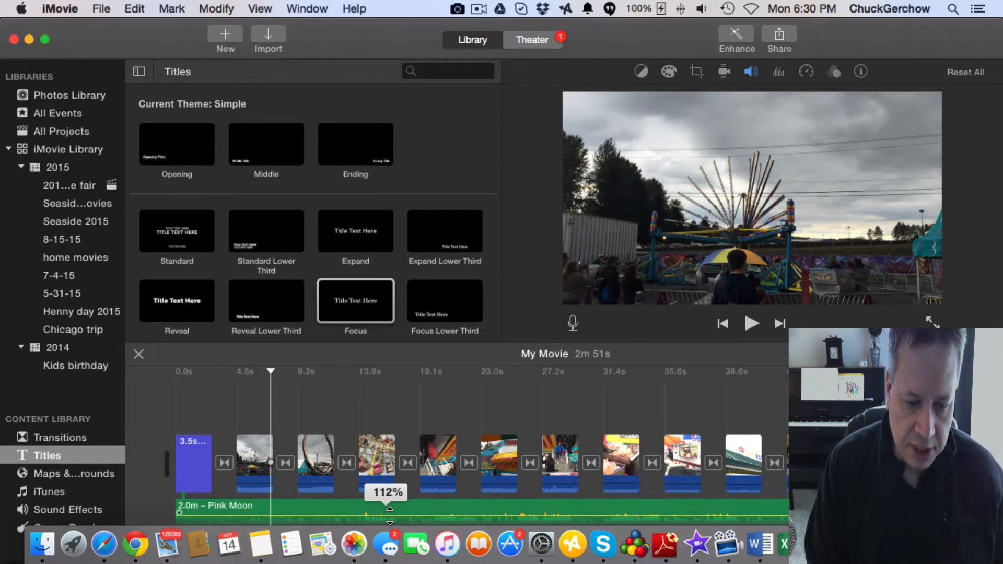
pyautogui.moveTo(389, 508); pyautogui.dragTo(390, 505)
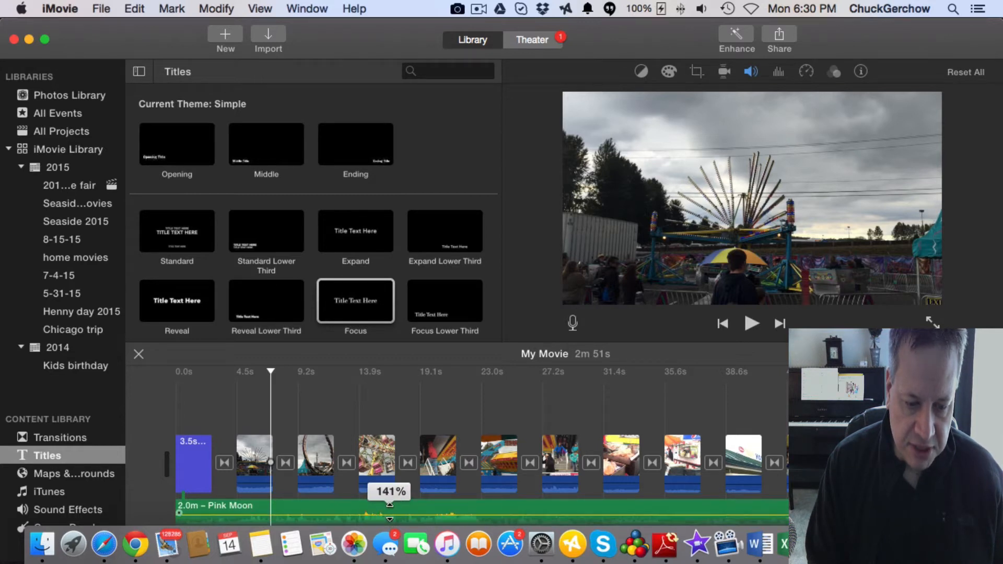
pyautogui.moveTo(389, 505); pyautogui.dragTo(389, 508)
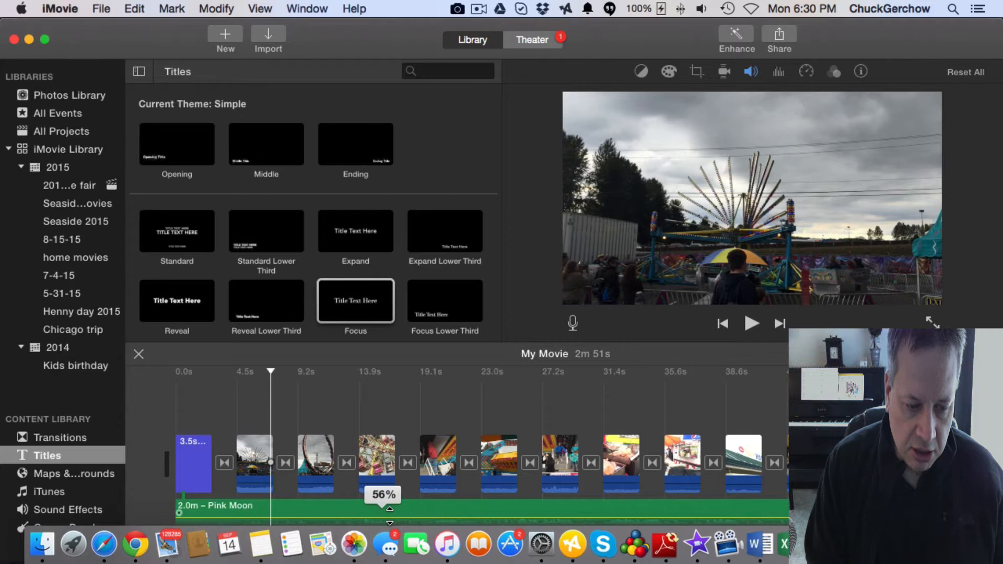
pyautogui.click(751, 323)
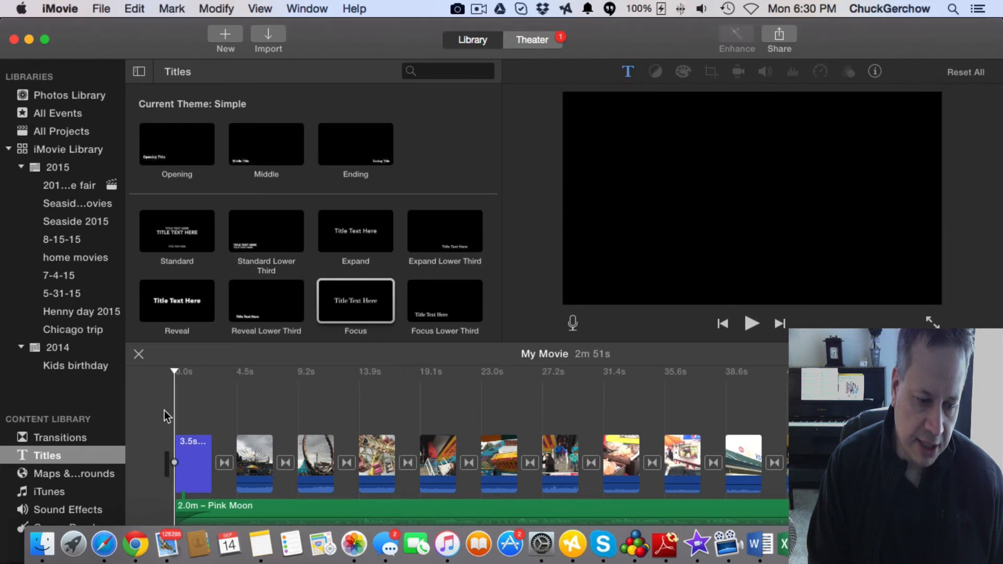
pyautogui.click(751, 323)
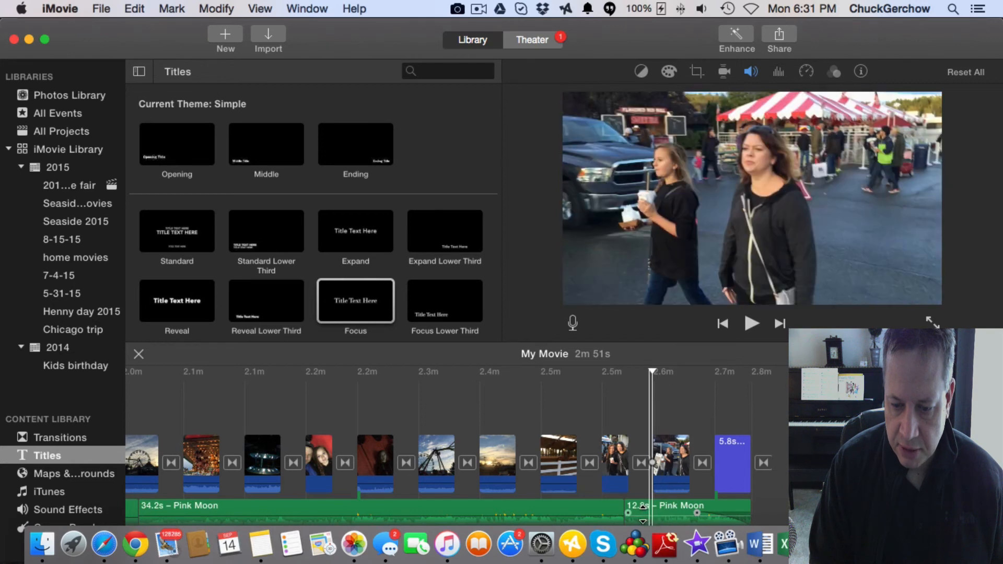
# Play My Movie from the beginning over the Monroe Fair 2015 opening title.
pyautogui.click(751, 322)
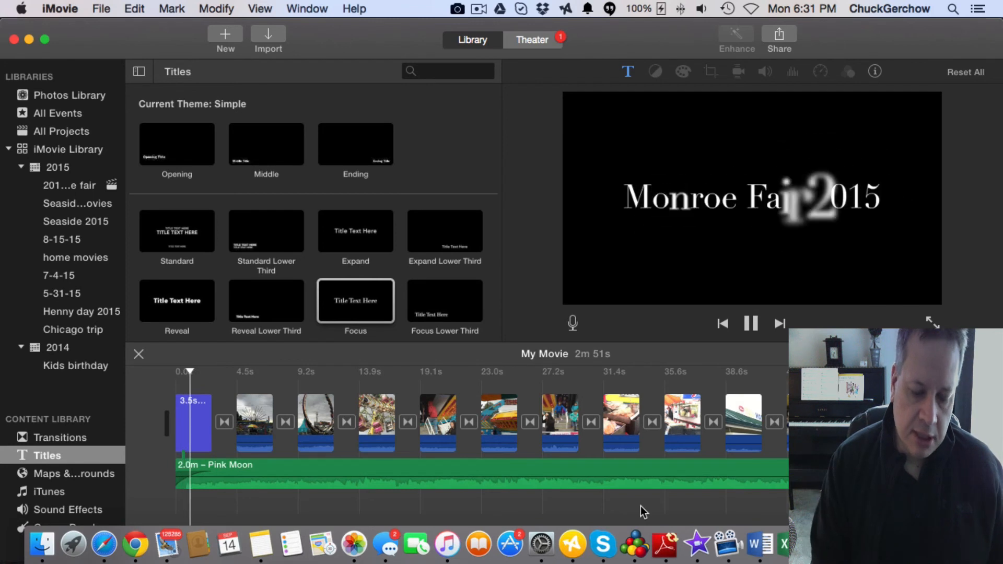
pyautogui.click(751, 323)
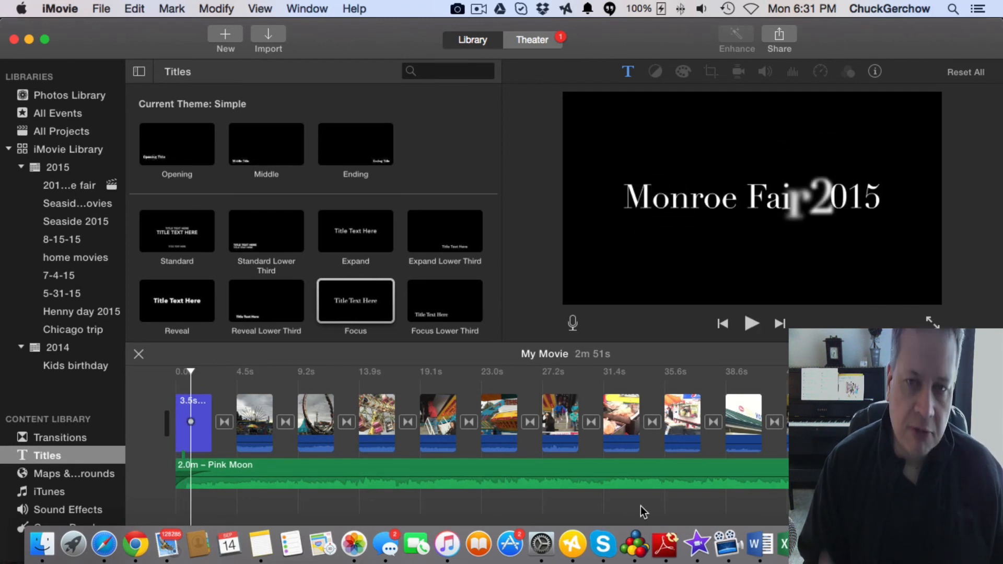